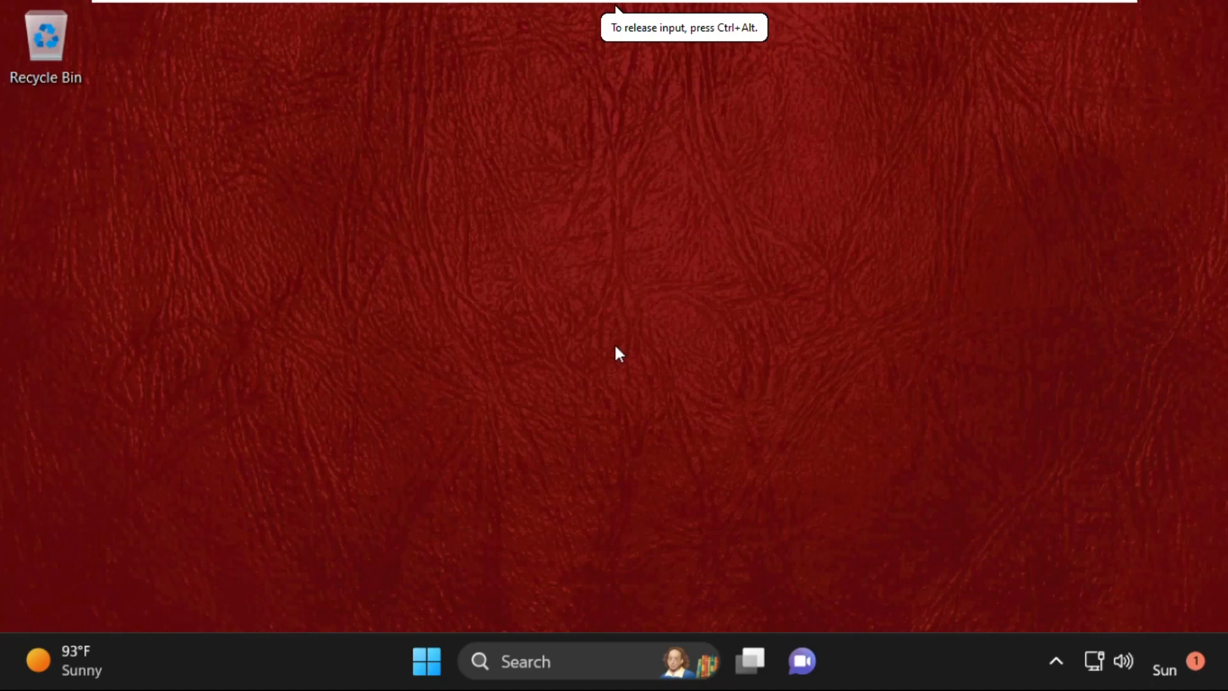
mouse_move(750, 370)
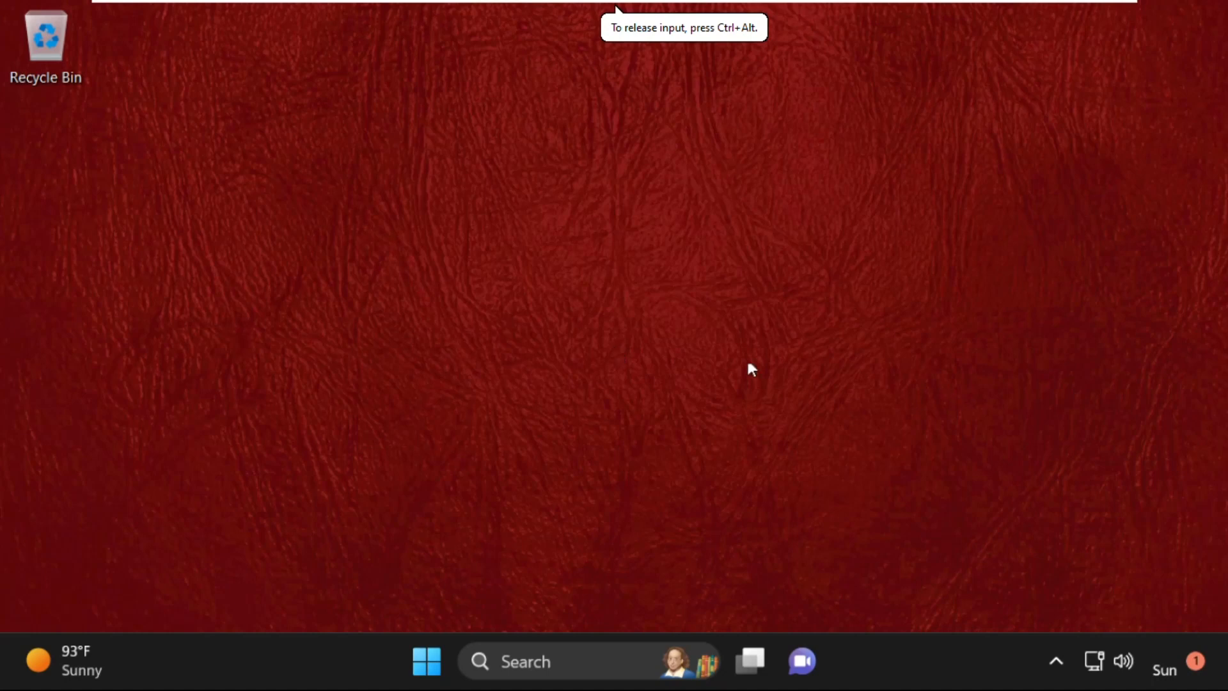
mouse_move(587, 373)
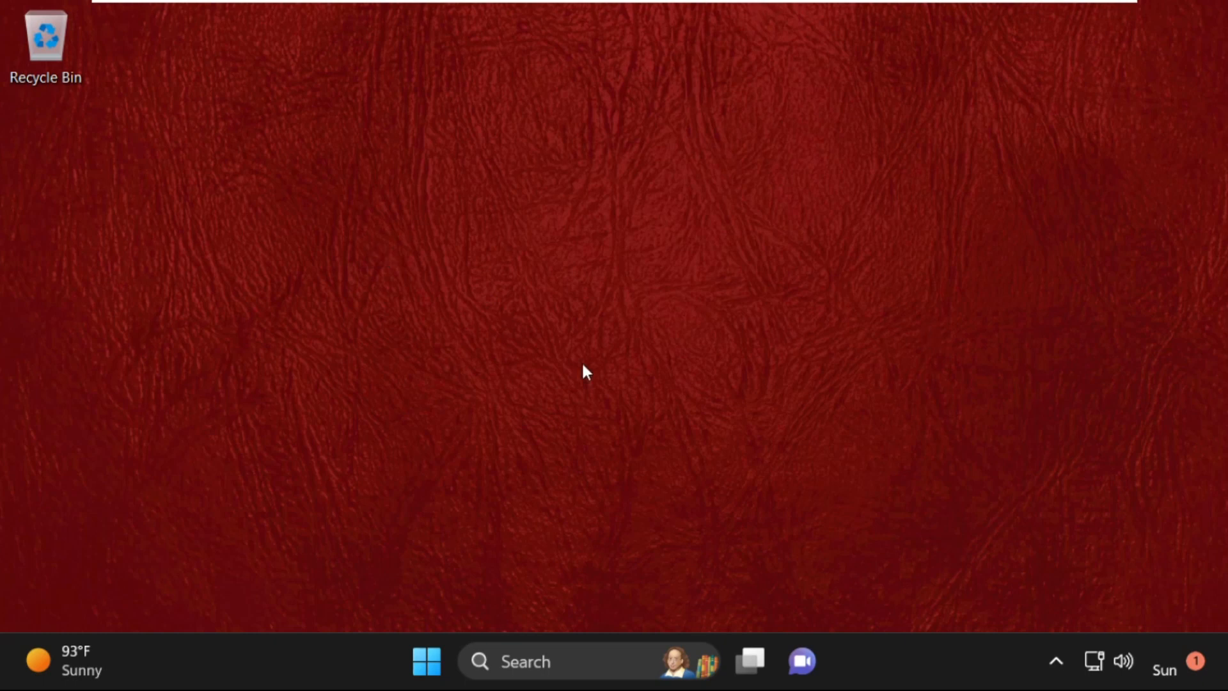
mouse_move(642, 436)
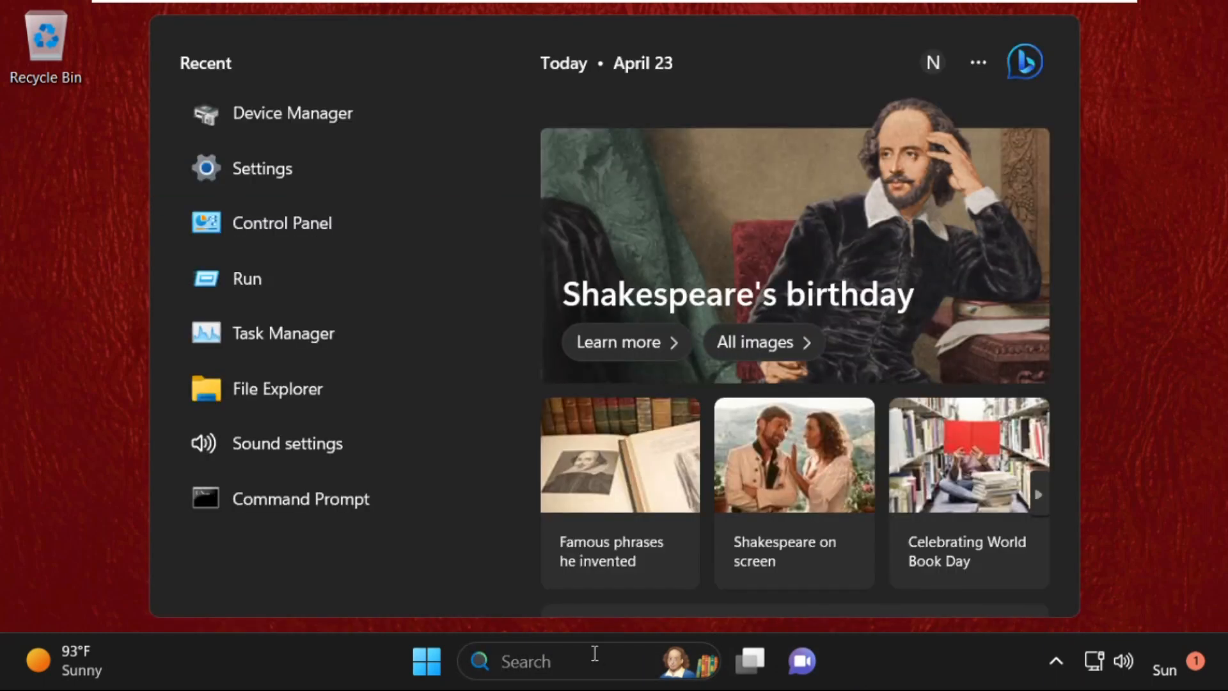
- Search Windows for 'device' and launch Device Manager from the results
type("device")
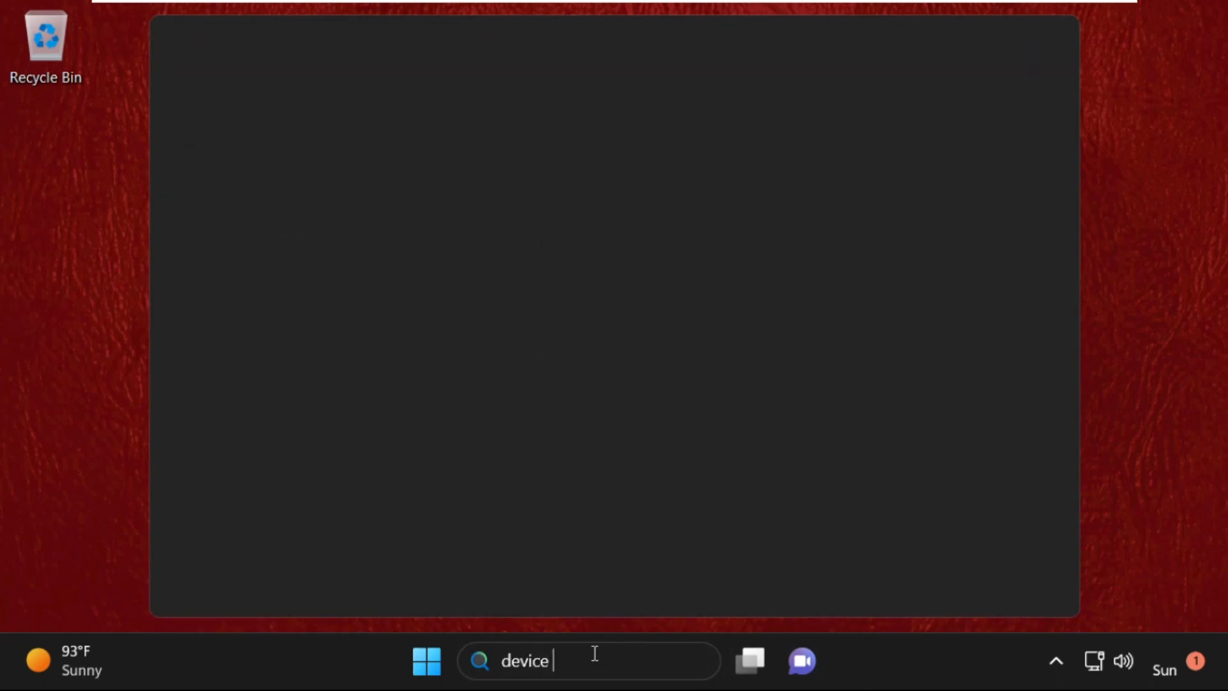
type("device")
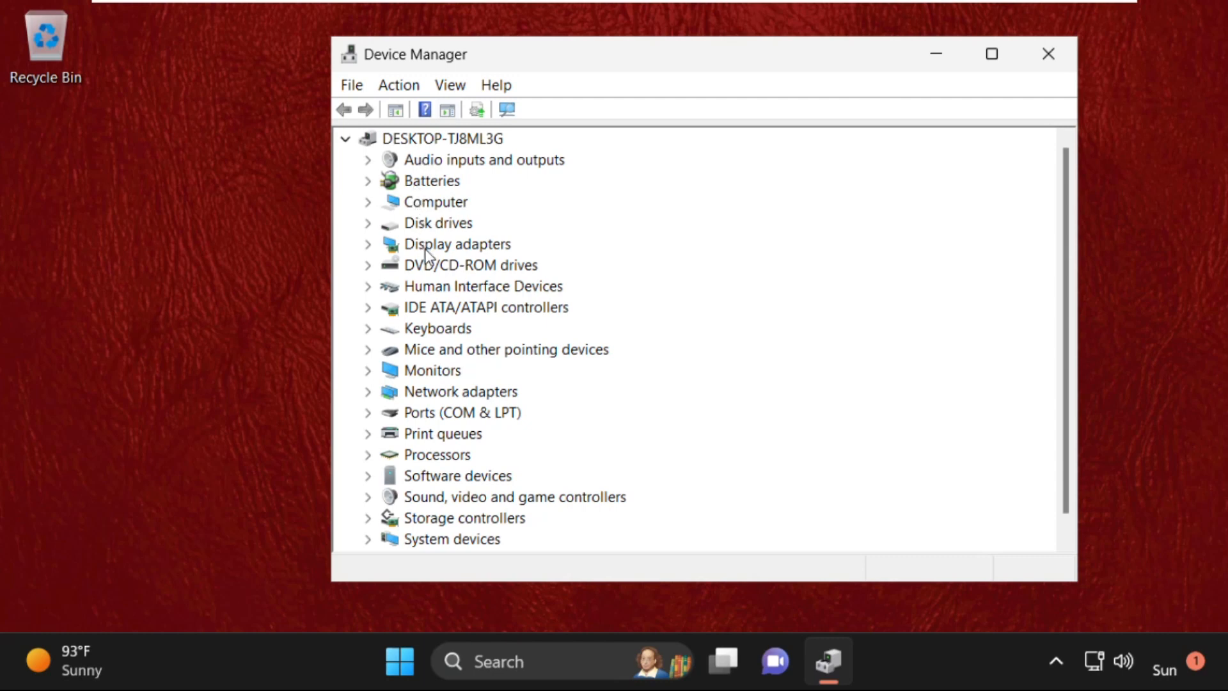
mouse_move(380, 253)
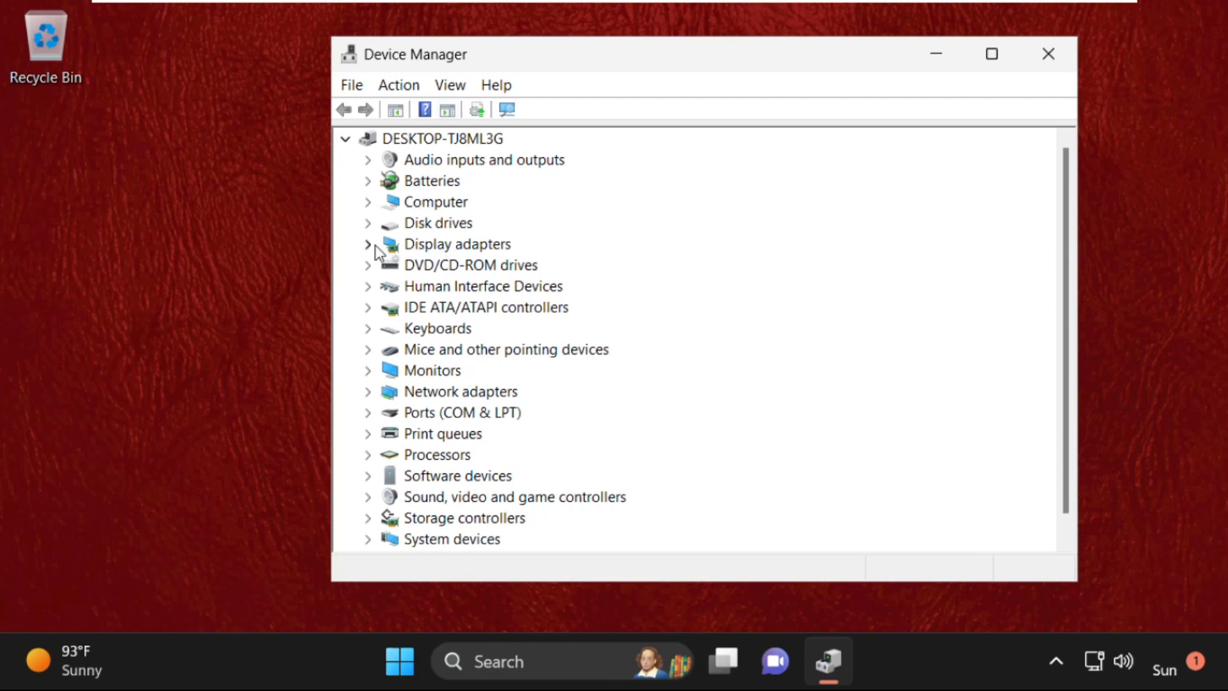
- Expand Display adapters and open the Microsoft Basic Display Adapter's properties
left_click(368, 244)
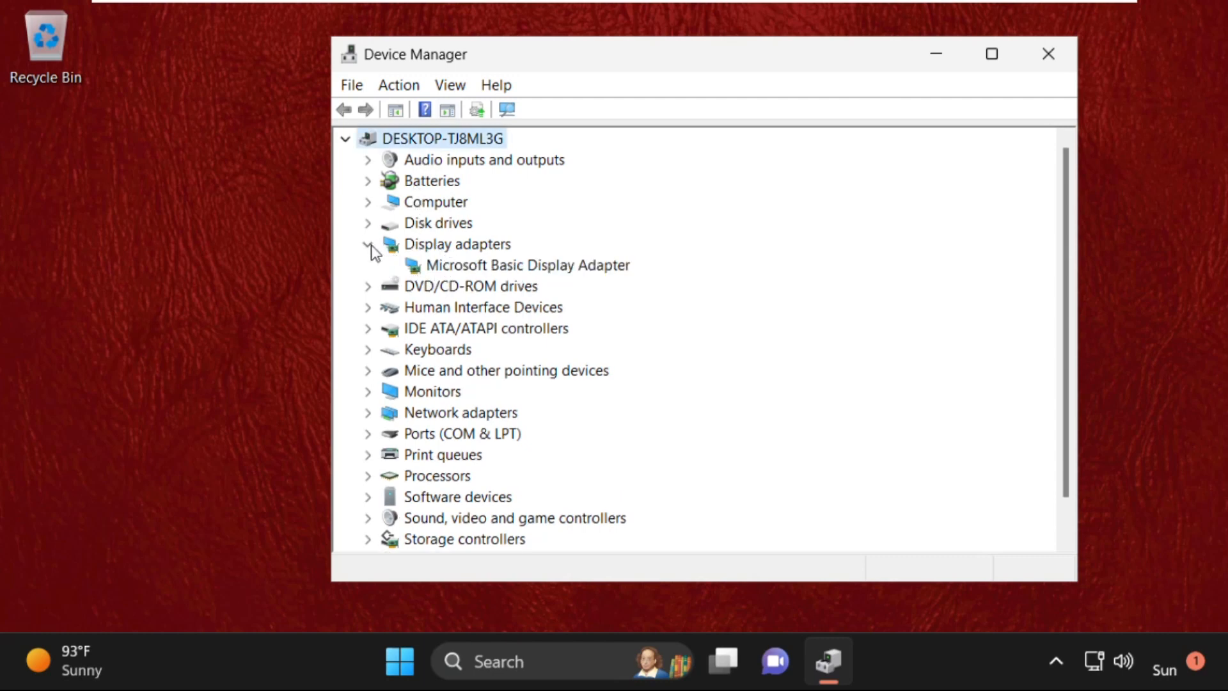
left_click(526, 265)
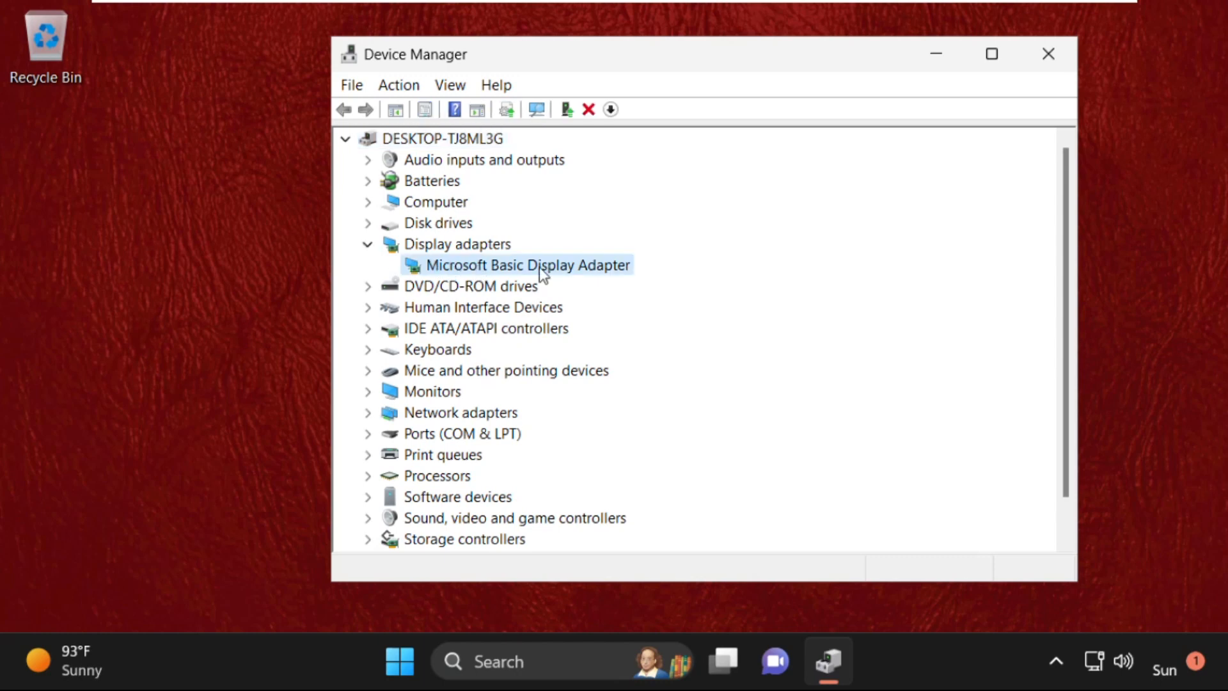
right_click(527, 265)
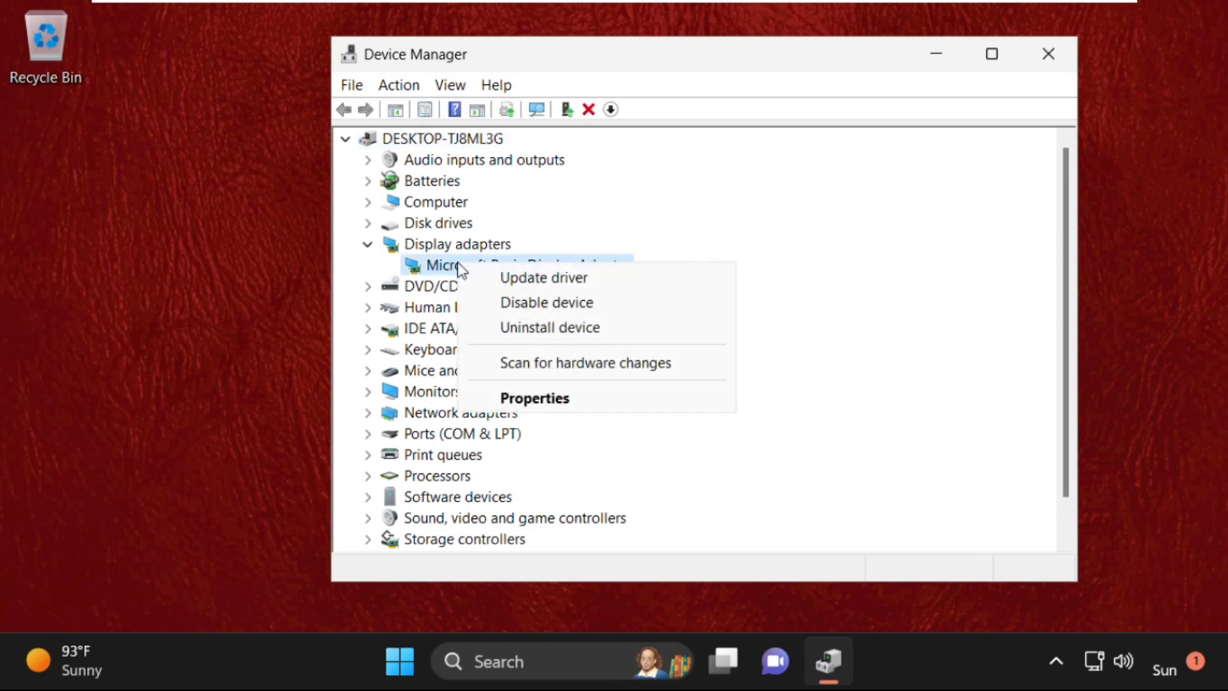
left_click(534, 398)
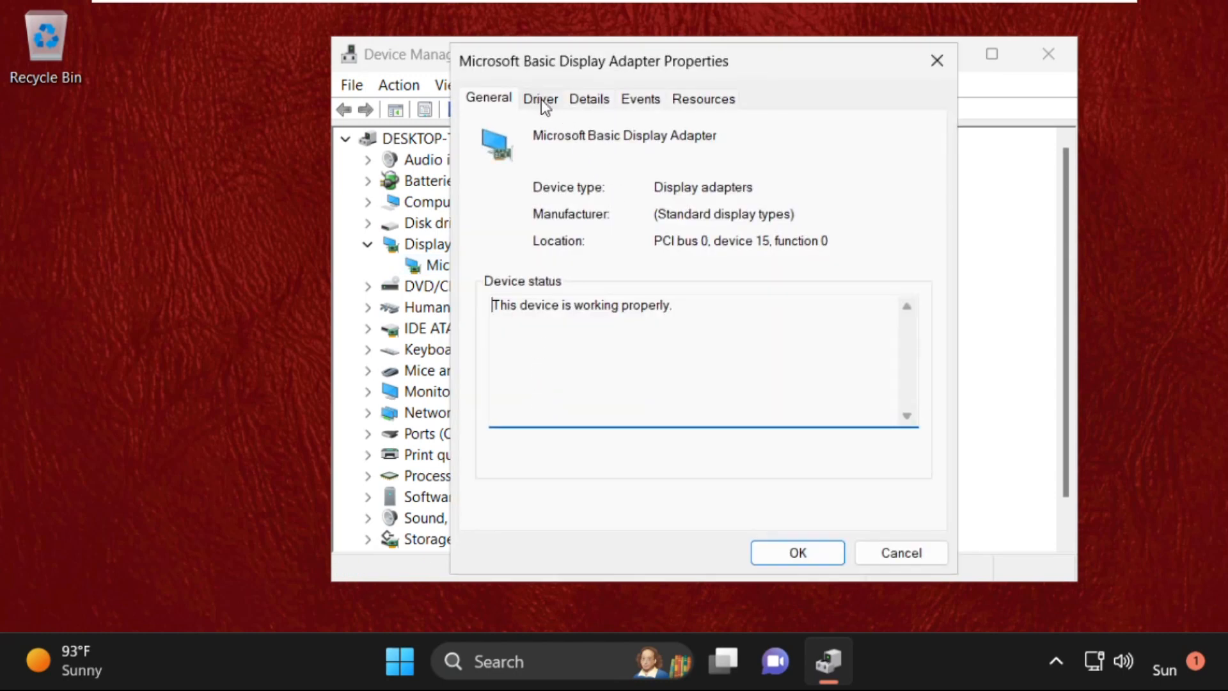
- Run an automatic driver search for the adapter from its Driver tab
left_click(540, 97)
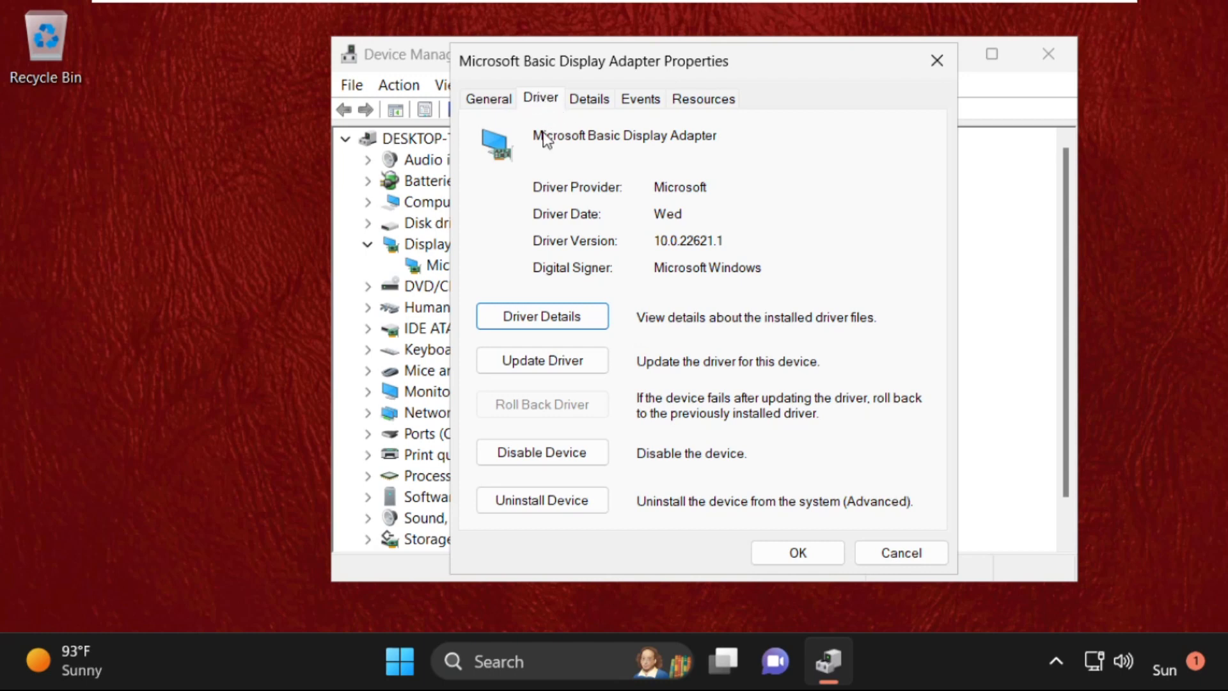
left_click(541, 361)
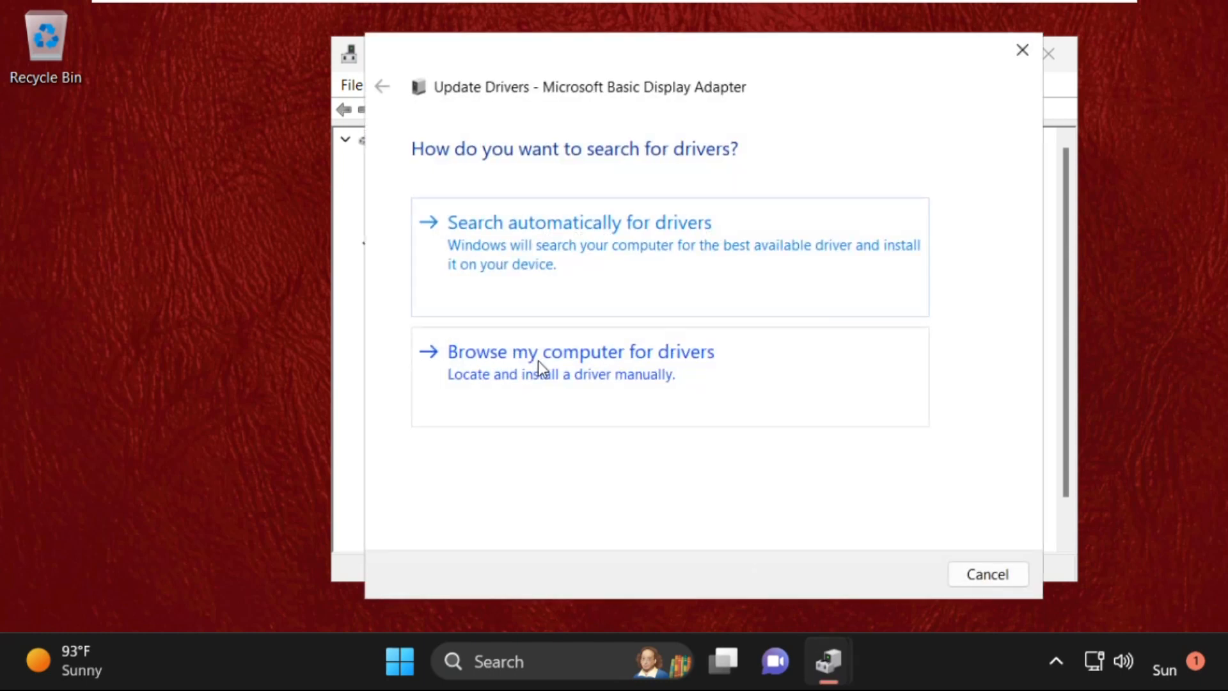
mouse_move(580, 258)
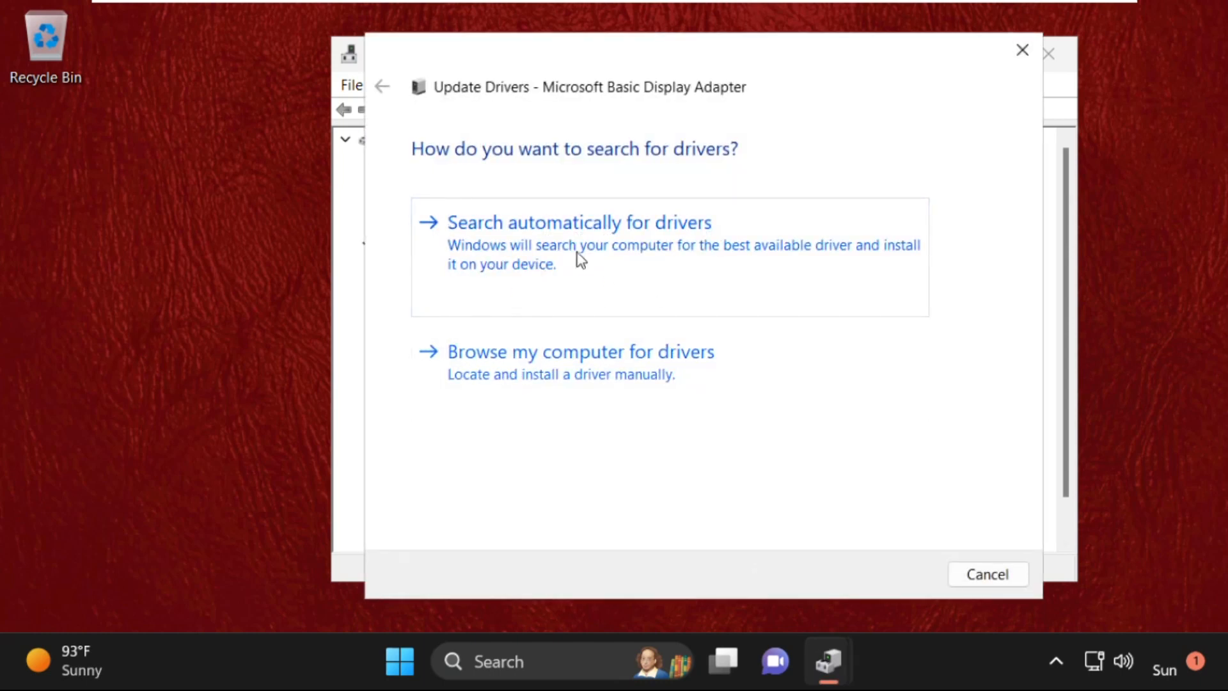
mouse_move(635, 227)
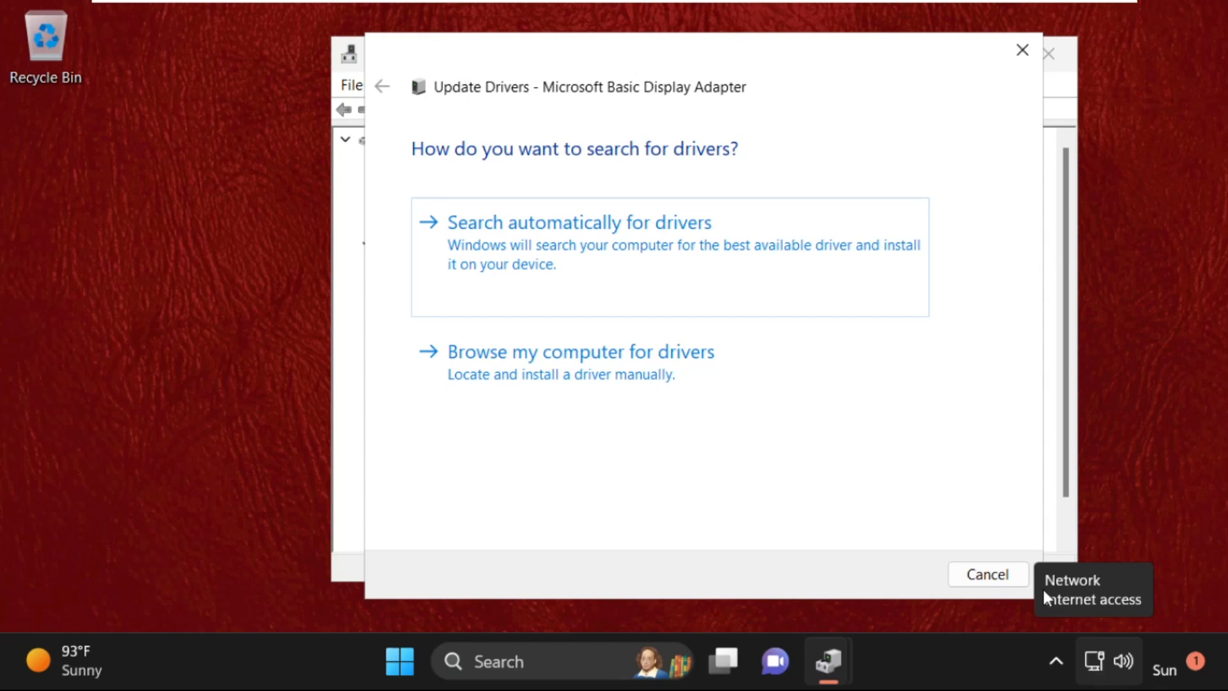
mouse_move(549, 250)
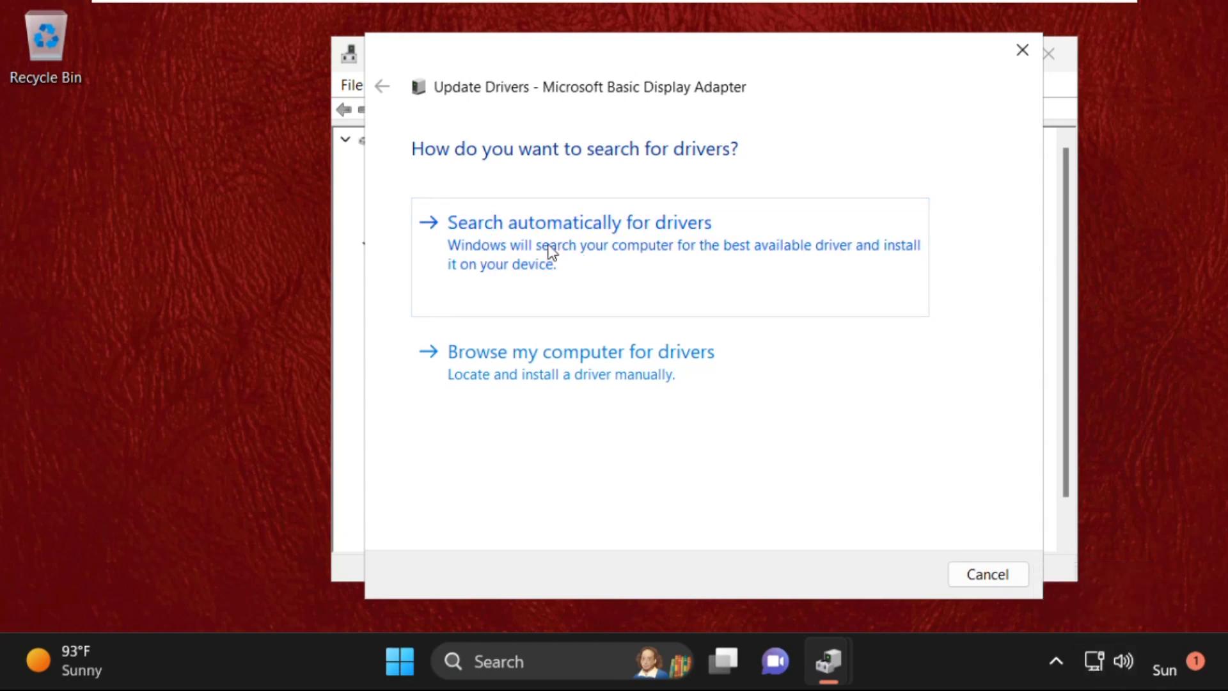
left_click(576, 222)
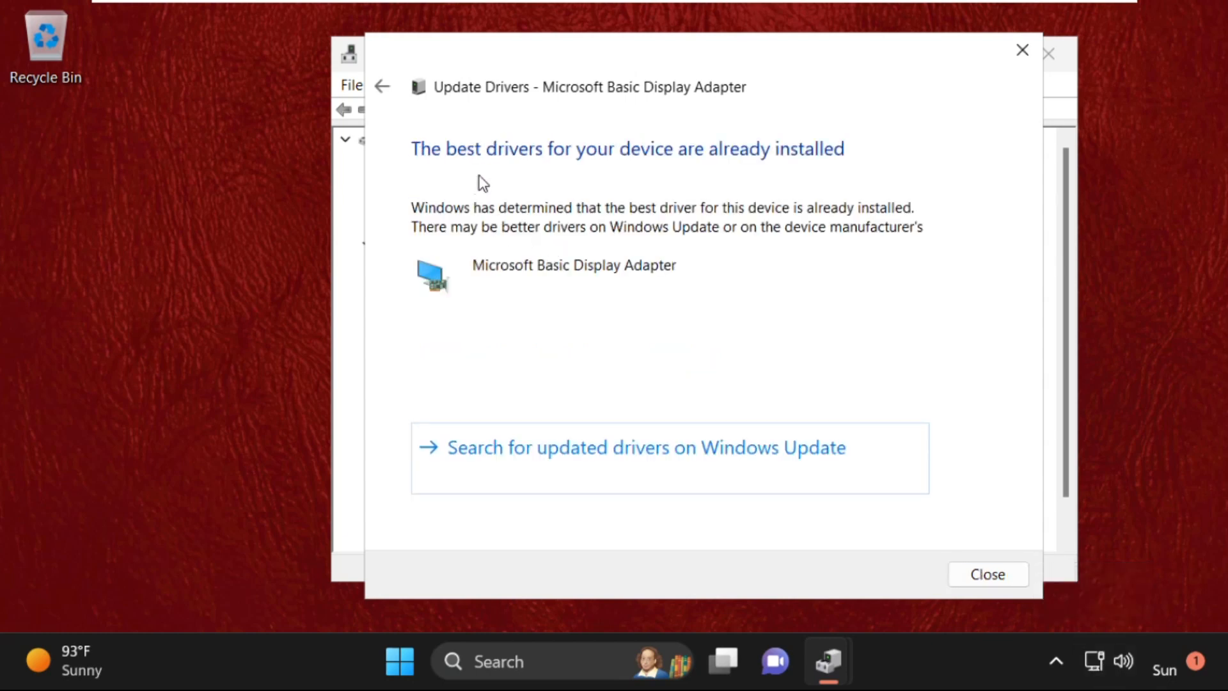
mouse_move(673, 178)
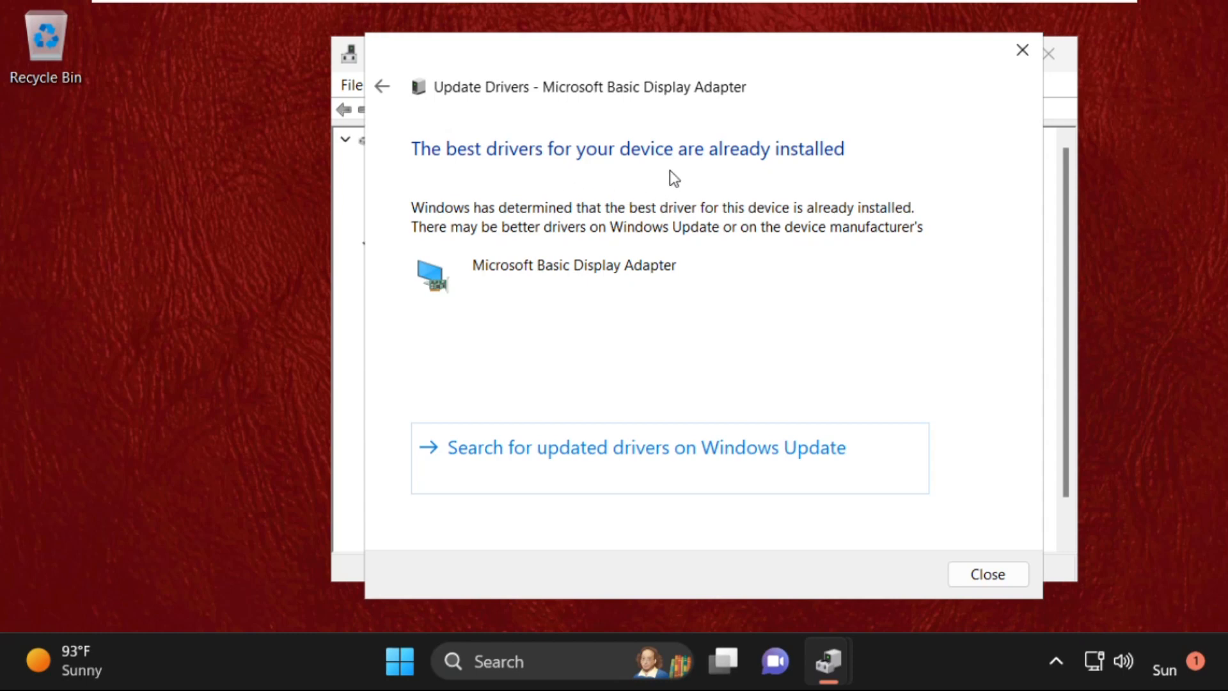
mouse_move(715, 169)
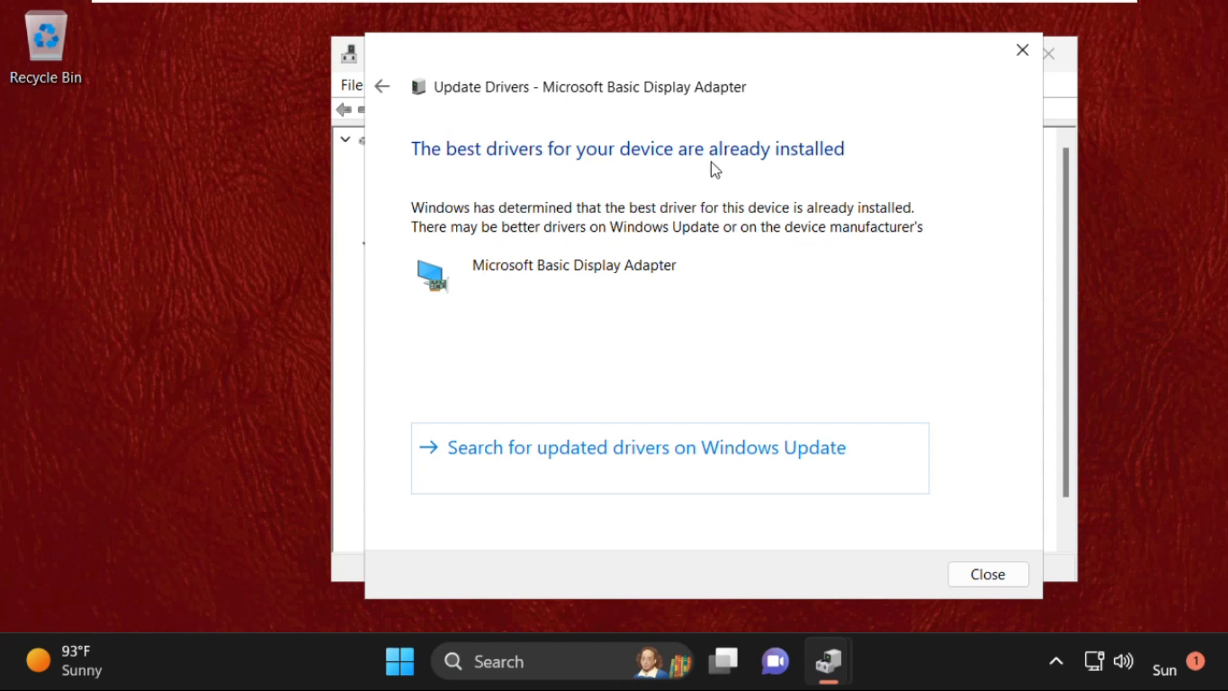
mouse_move(1008, 59)
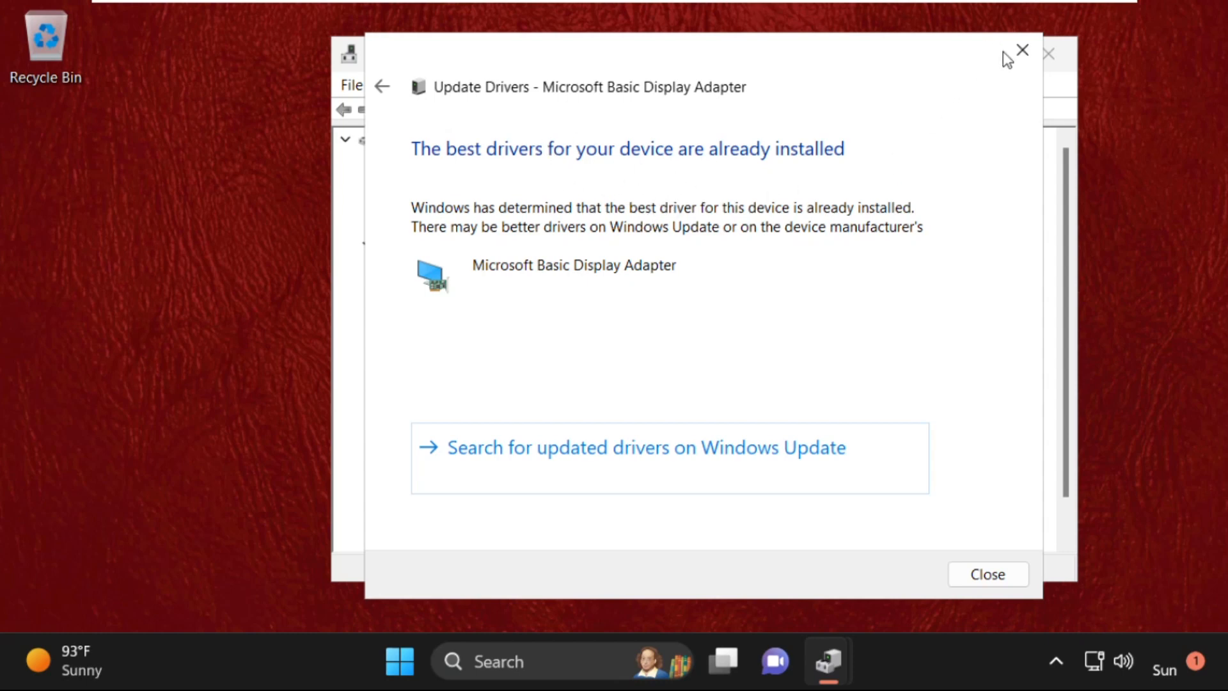
- Restart the driver update, browsing the computer and picking from the available driver list
left_click(986, 575)
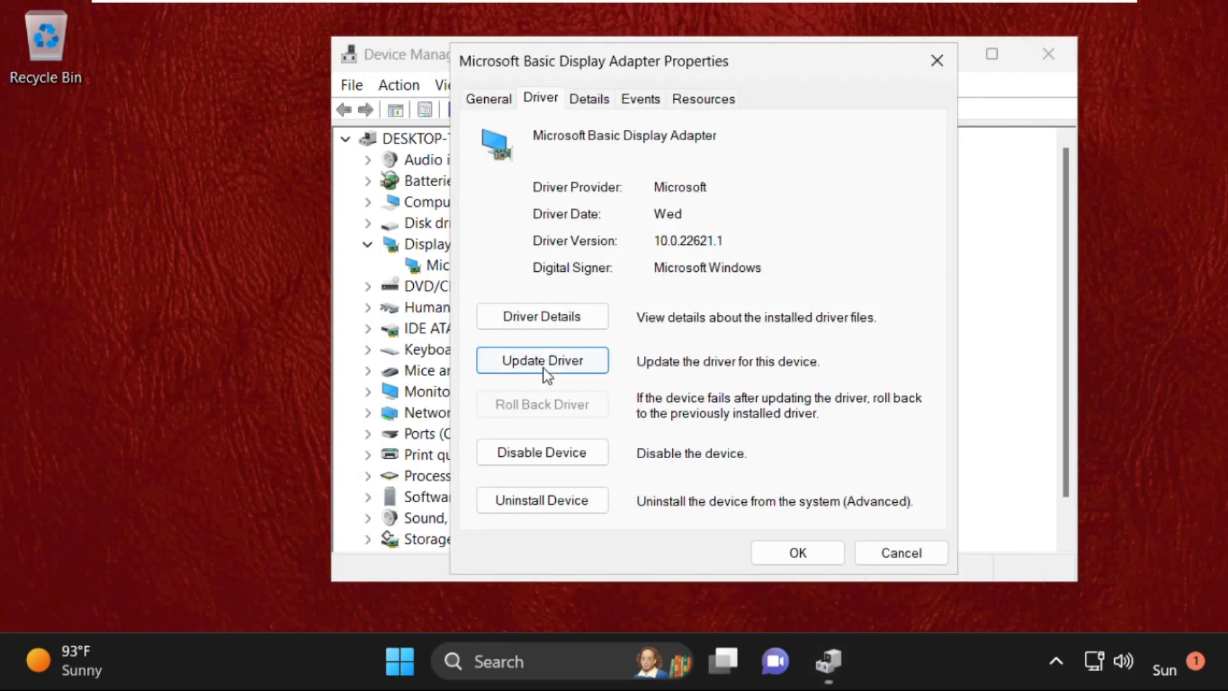
left_click(541, 361)
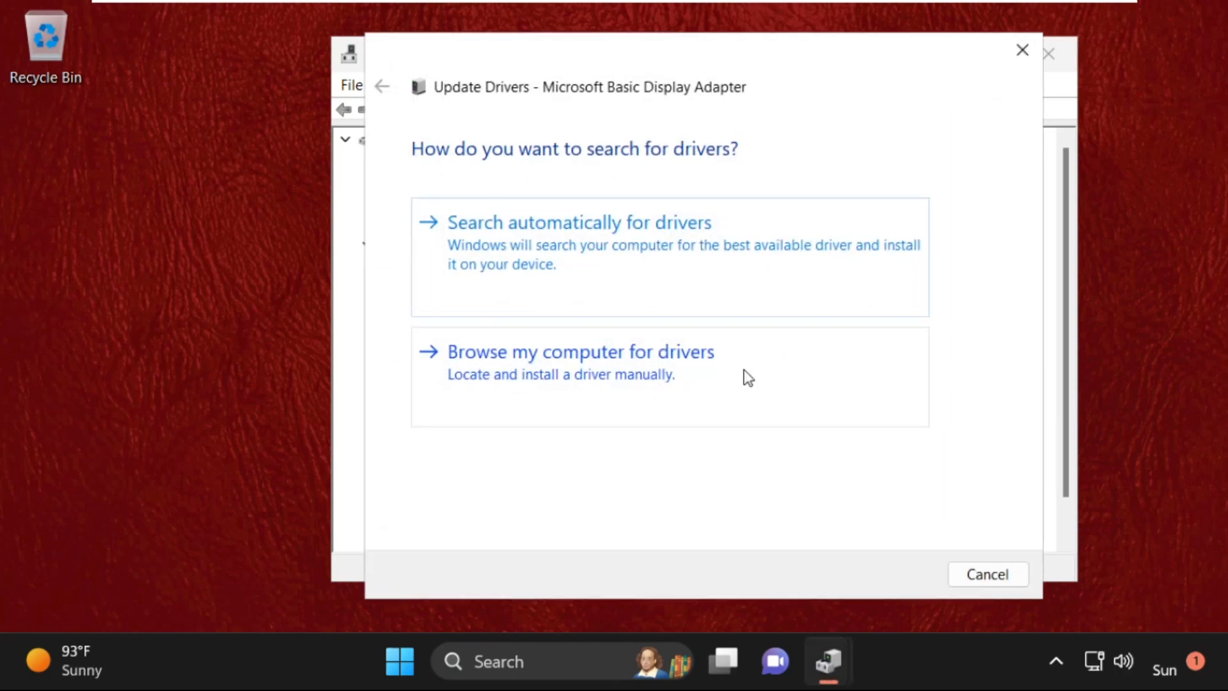
mouse_move(633, 374)
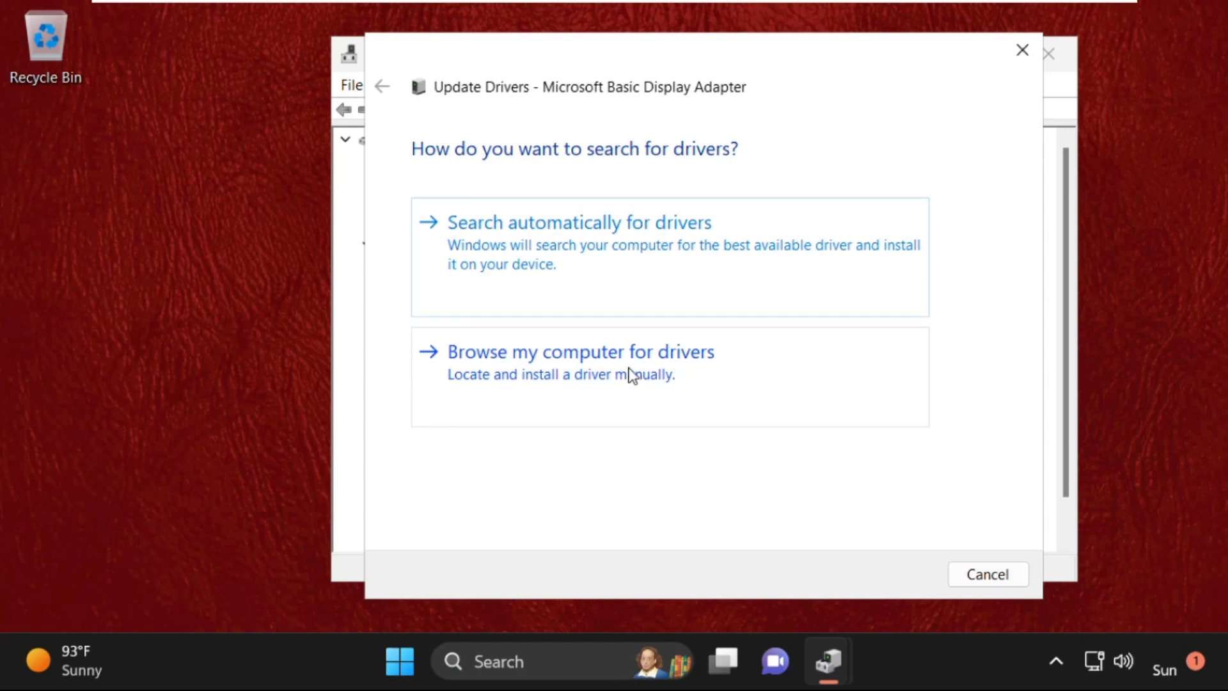
left_click(579, 352)
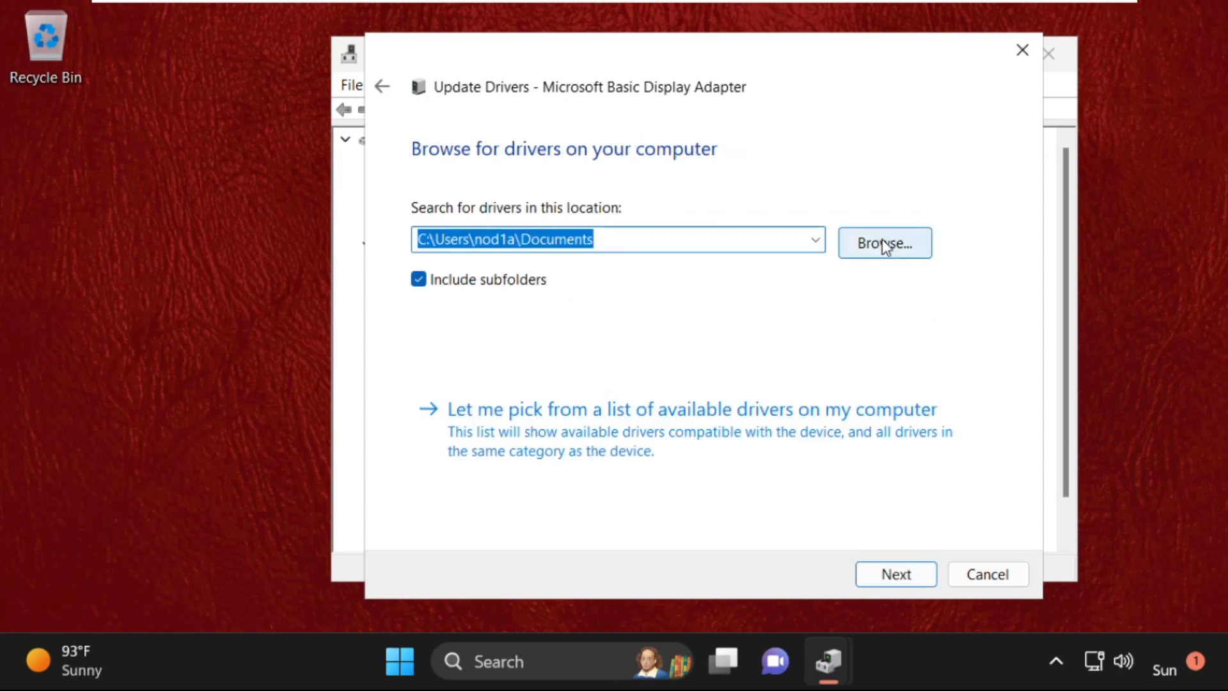
mouse_move(549, 435)
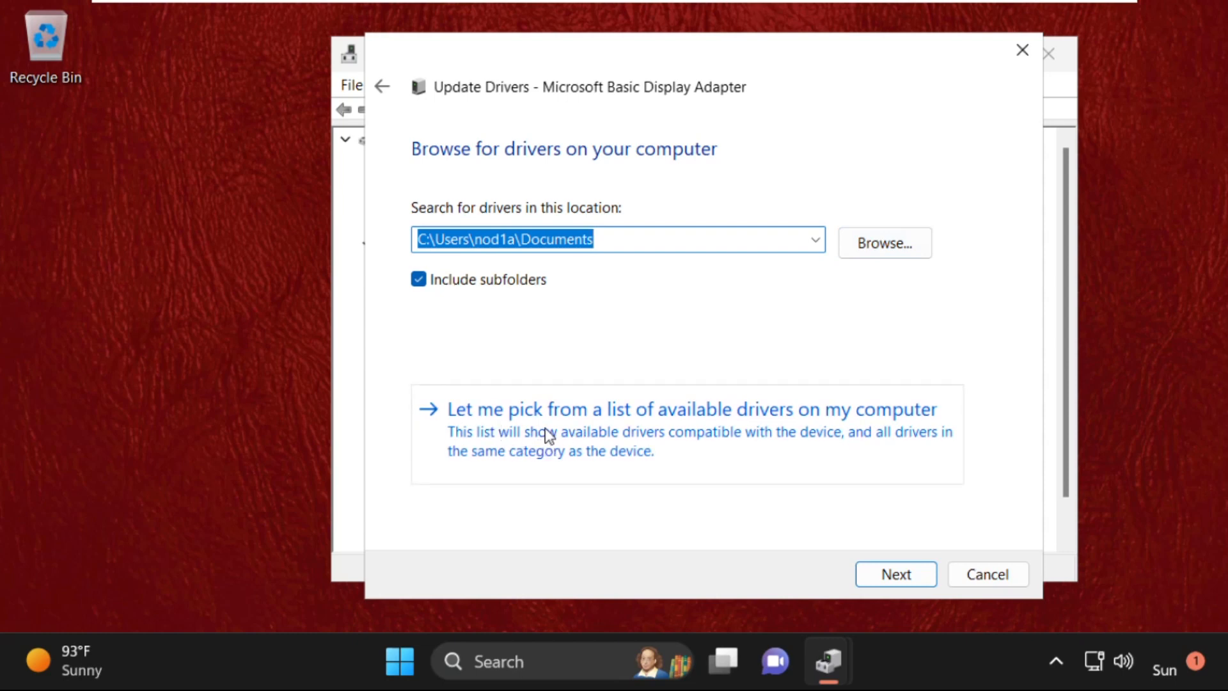
left_click(688, 409)
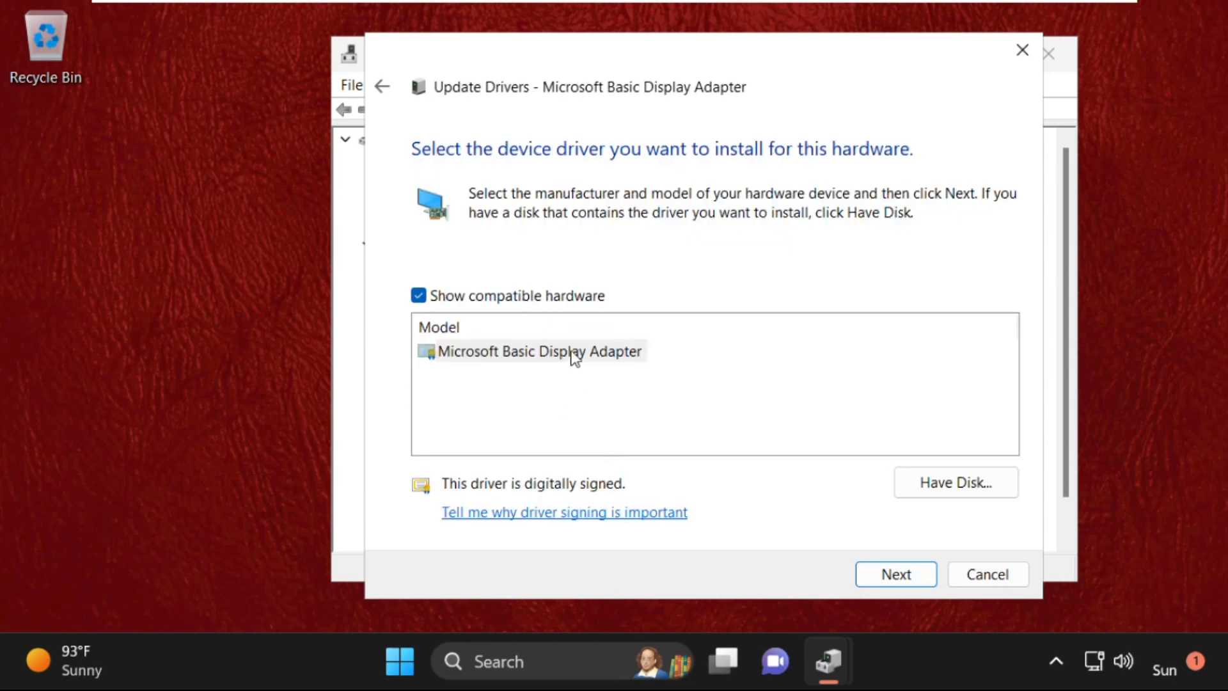
- Install the Microsoft Basic Display Adapter driver and close the finished wizard
left_click(895, 574)
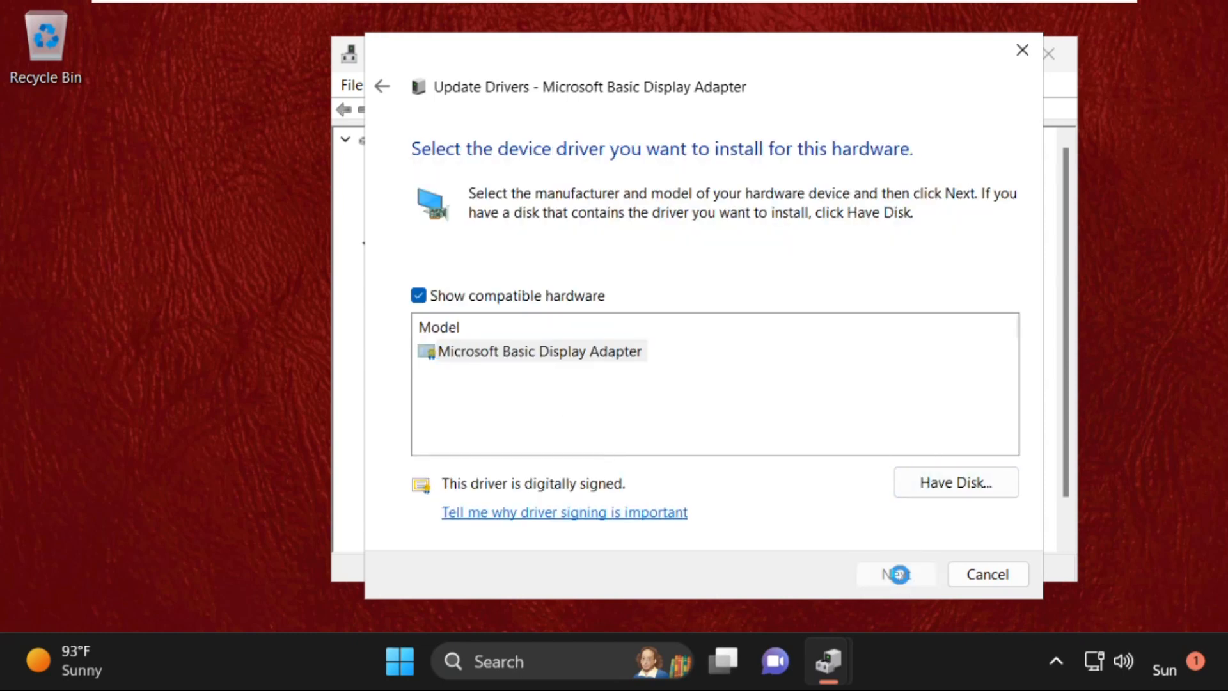
left_click(895, 575)
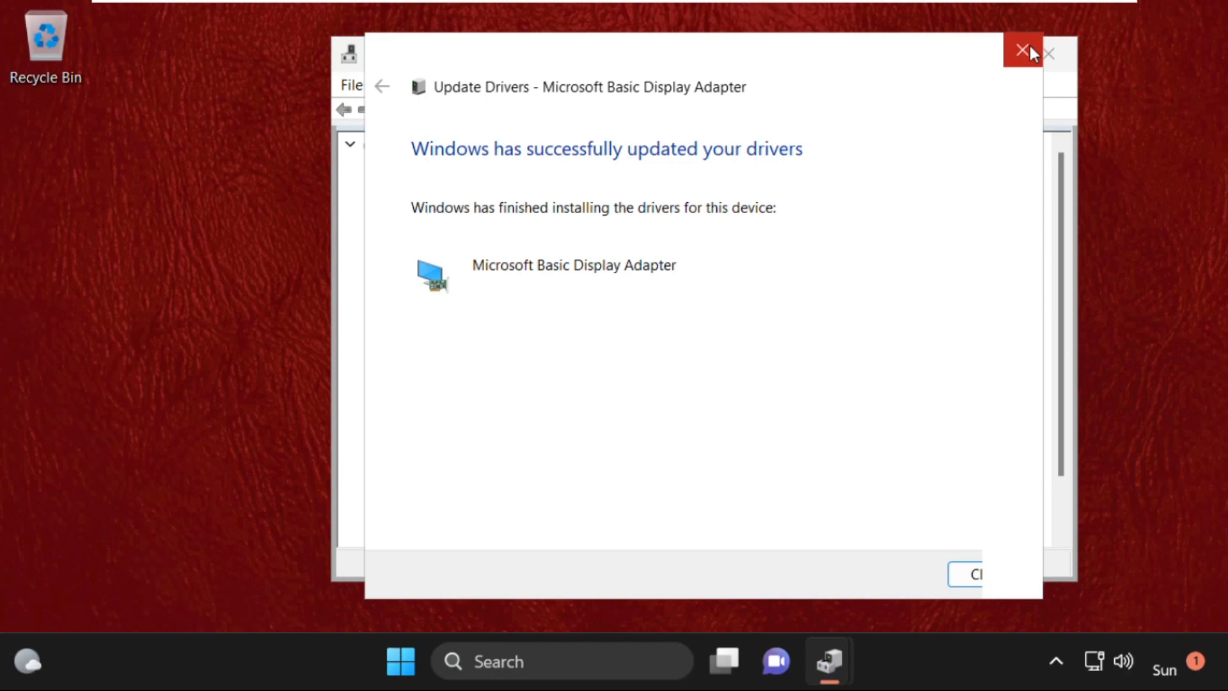
left_click(1025, 50)
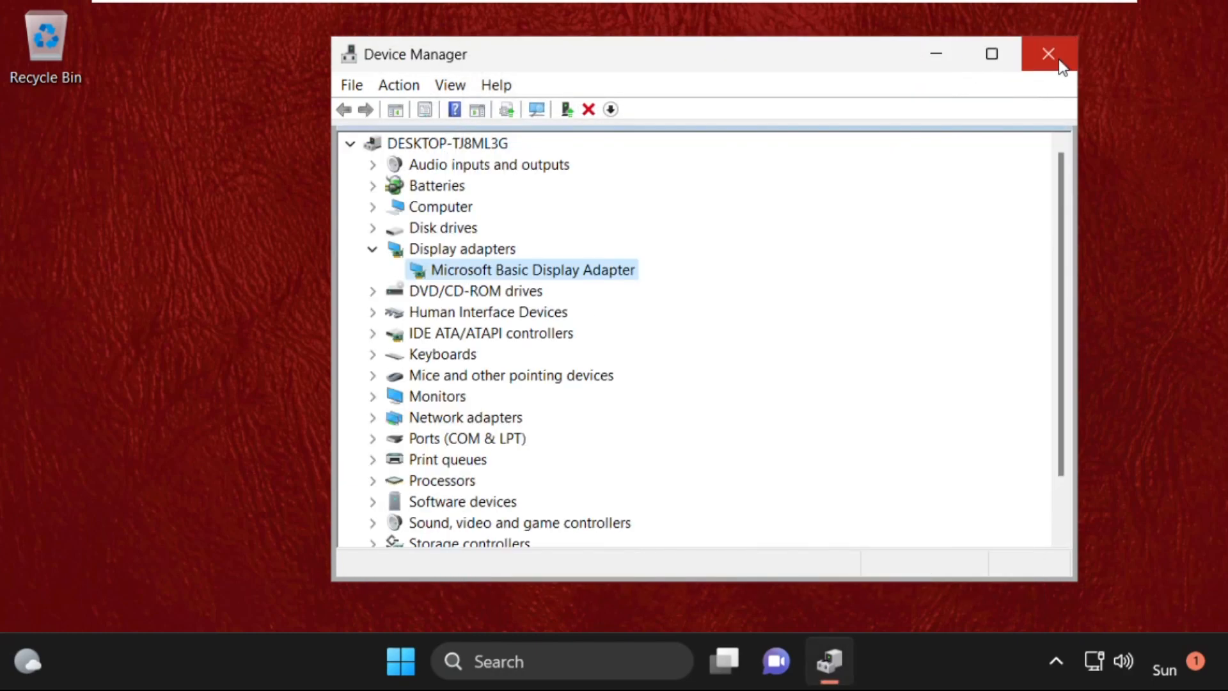
- Close Device Manager and launch Settings by searching 'settings'
left_click(1048, 54)
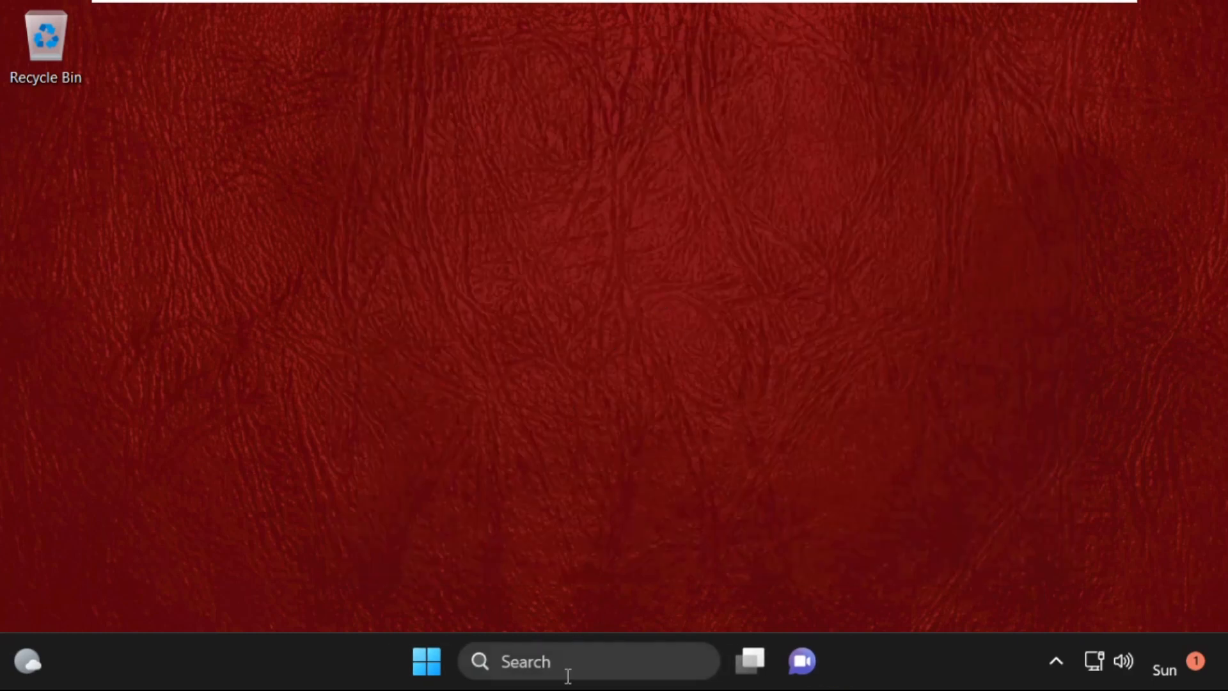
type("settings")
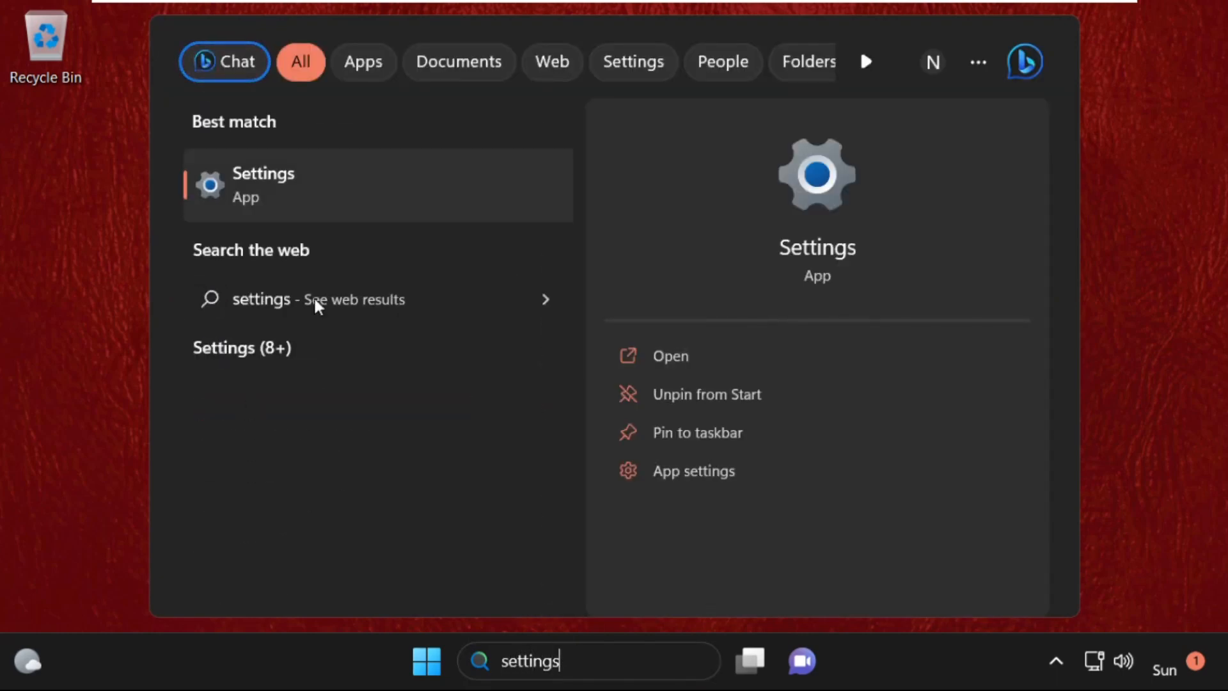
left_click(262, 185)
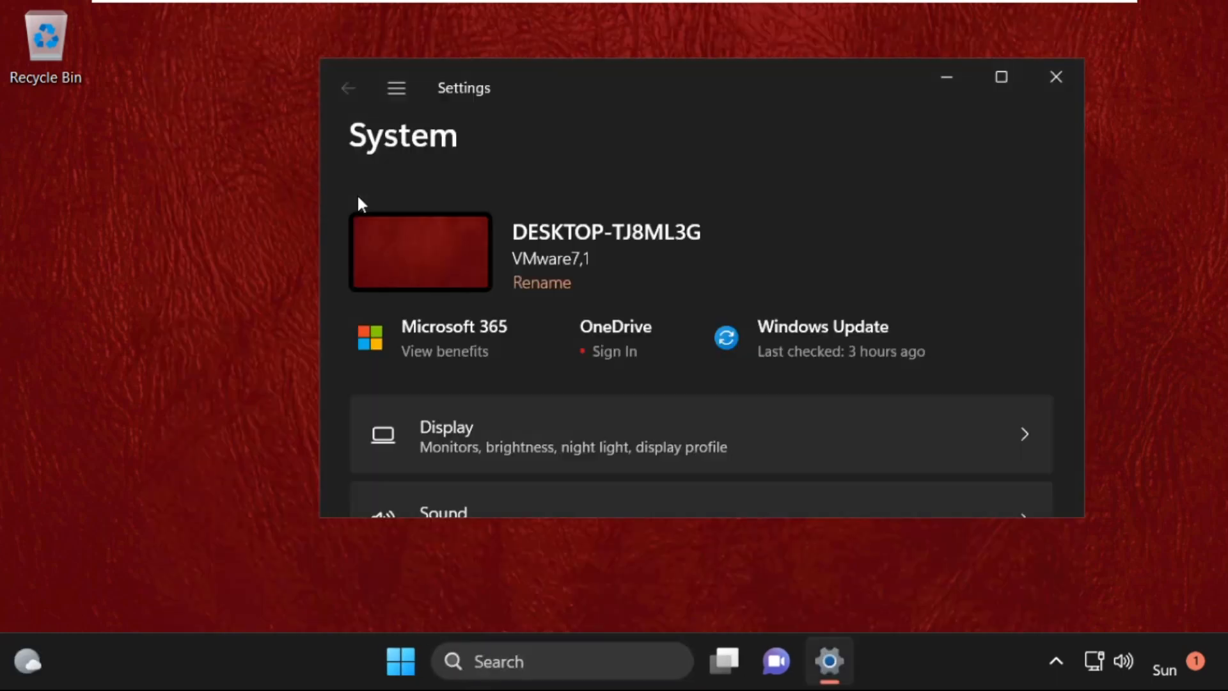
- Change the Display custom scaling value from 125 to 100
scroll("down", 3)
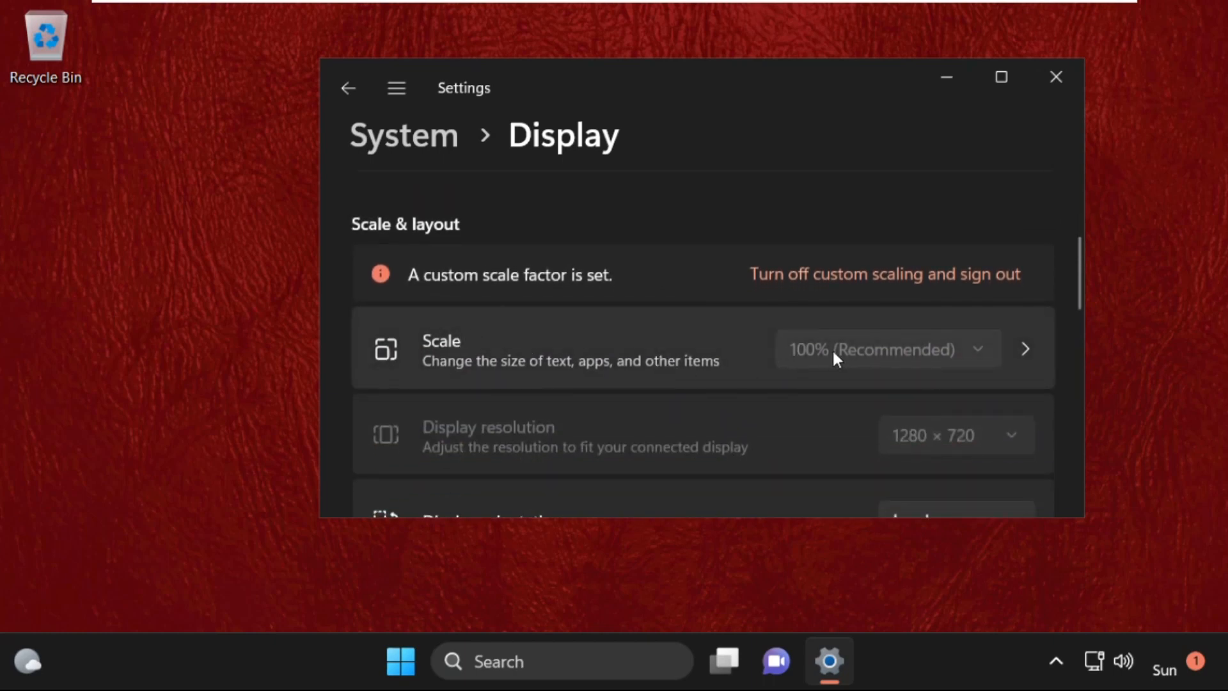
mouse_move(838, 360)
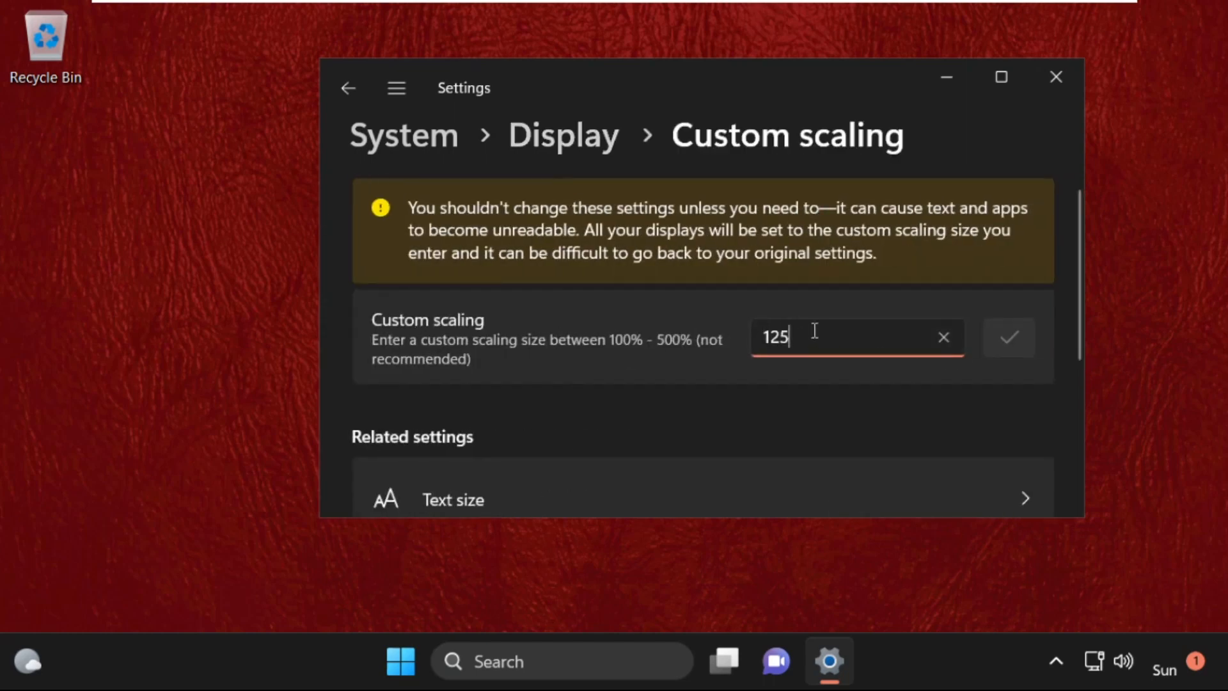
key("BackSpace")
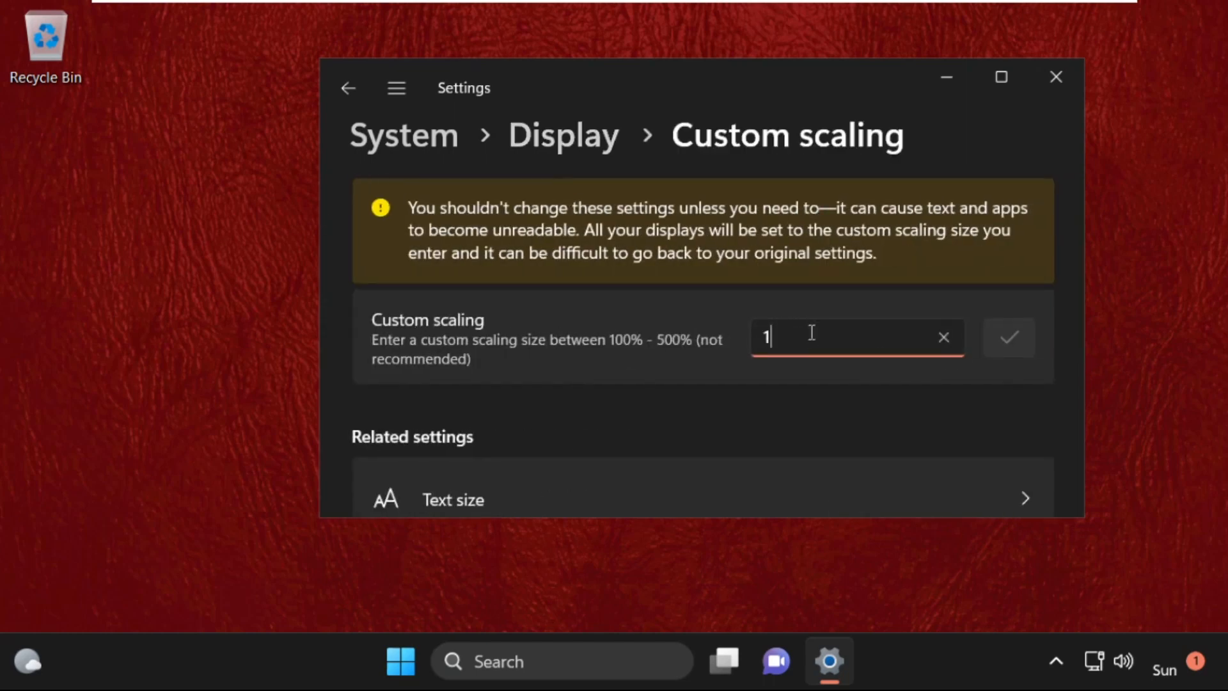
type("00")
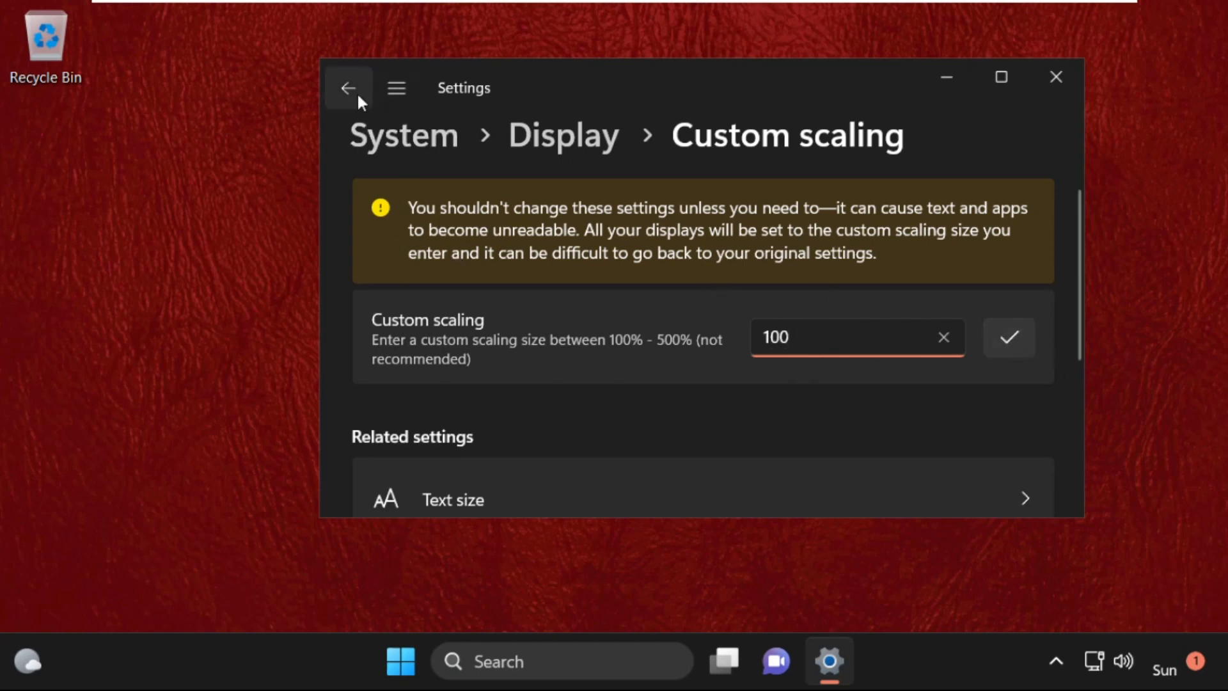
- Return to the Display page, review the 100% scale notice, and close Settings
left_click(348, 88)
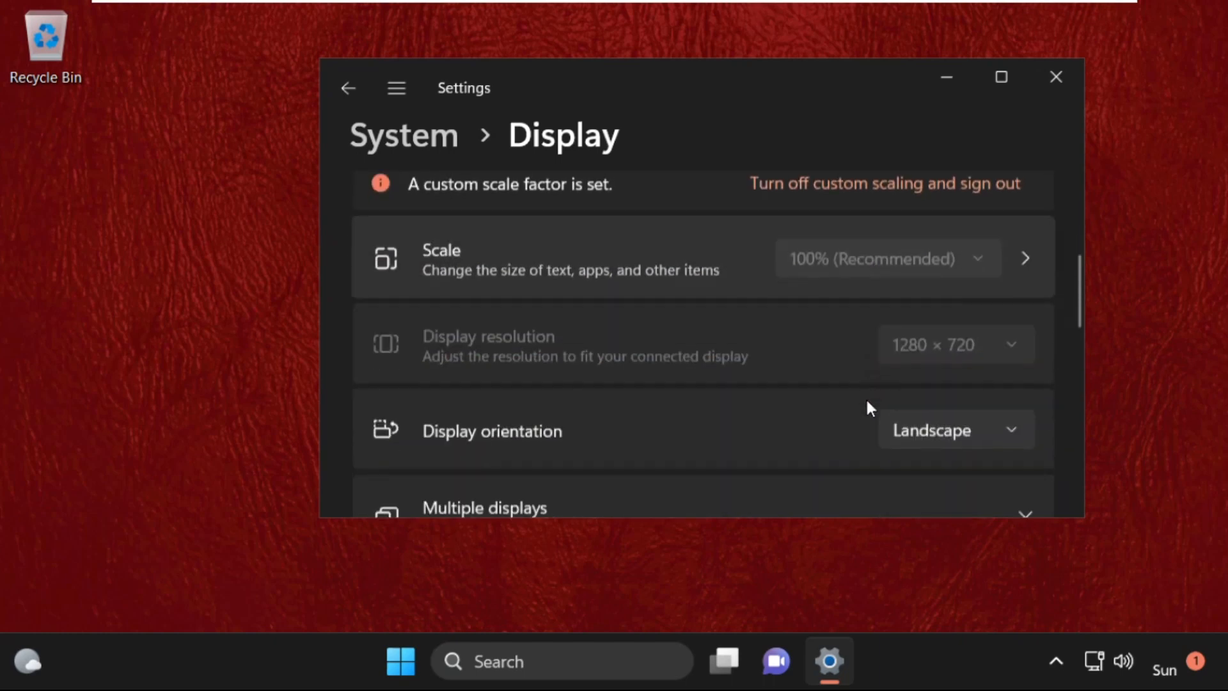
scroll("down", 3)
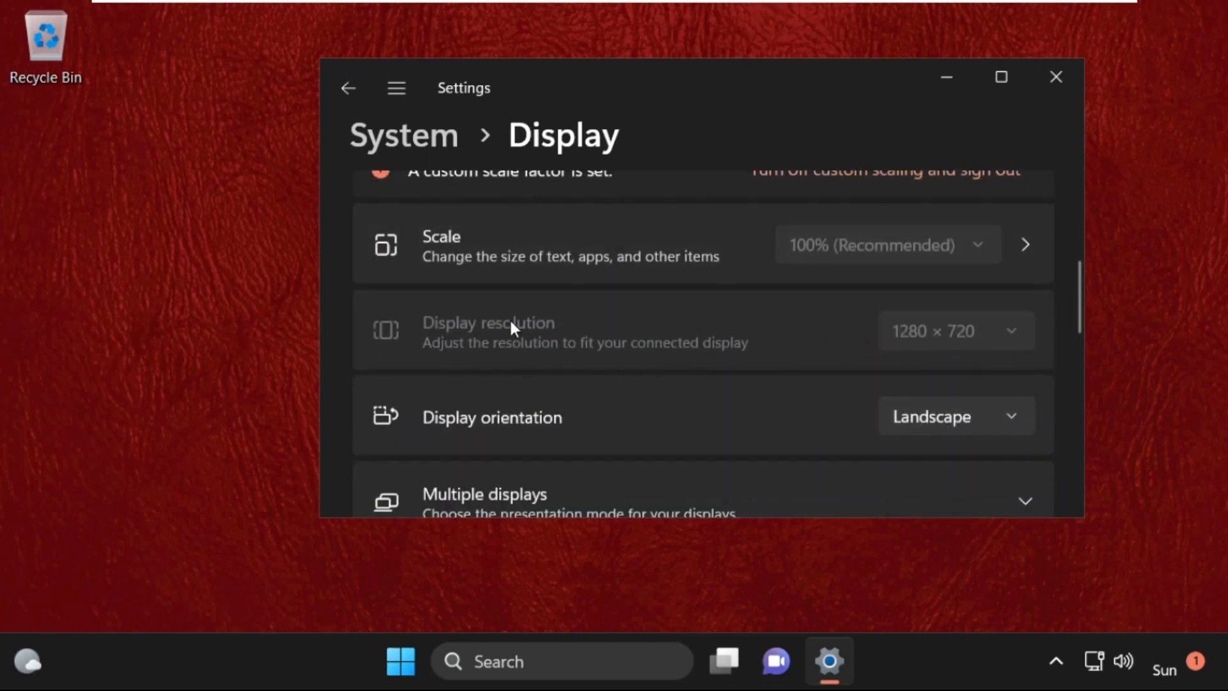
mouse_move(929, 345)
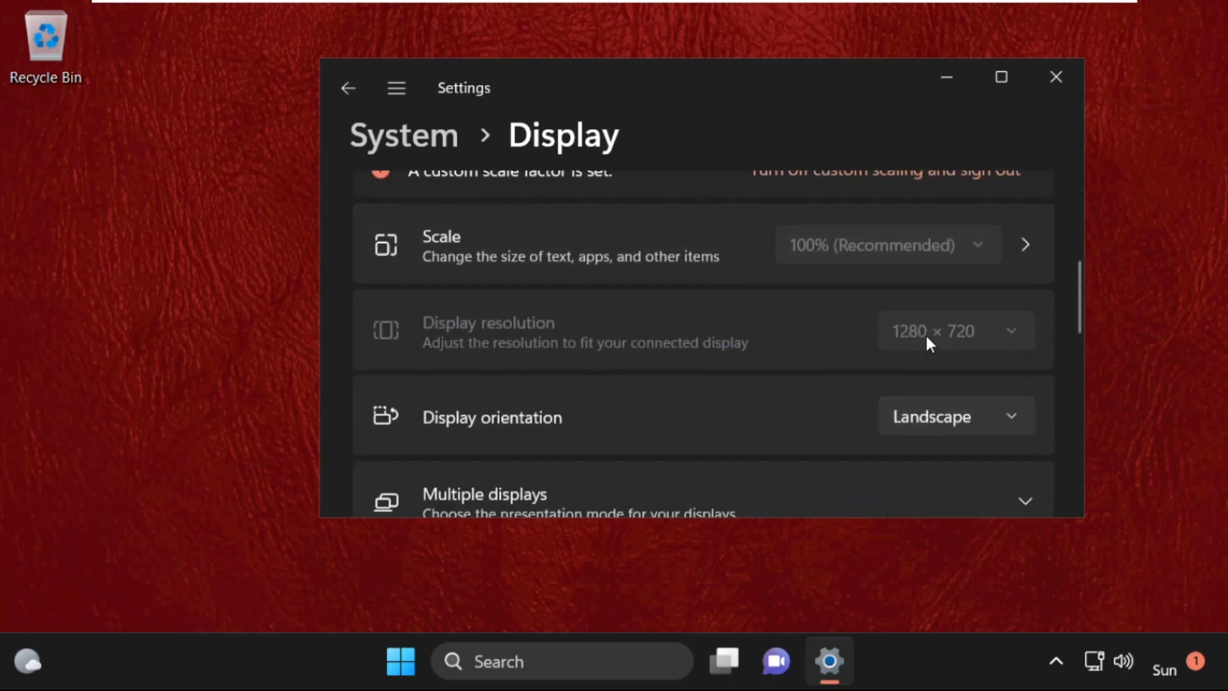
mouse_move(798, 407)
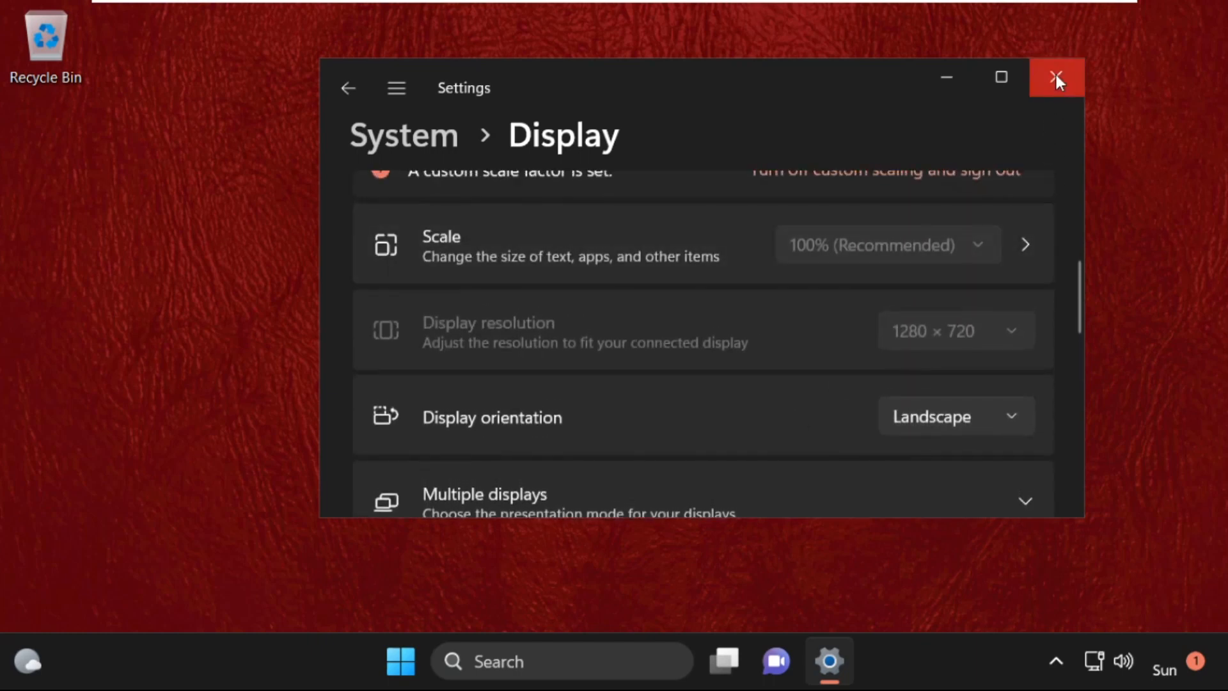
left_click(1057, 78)
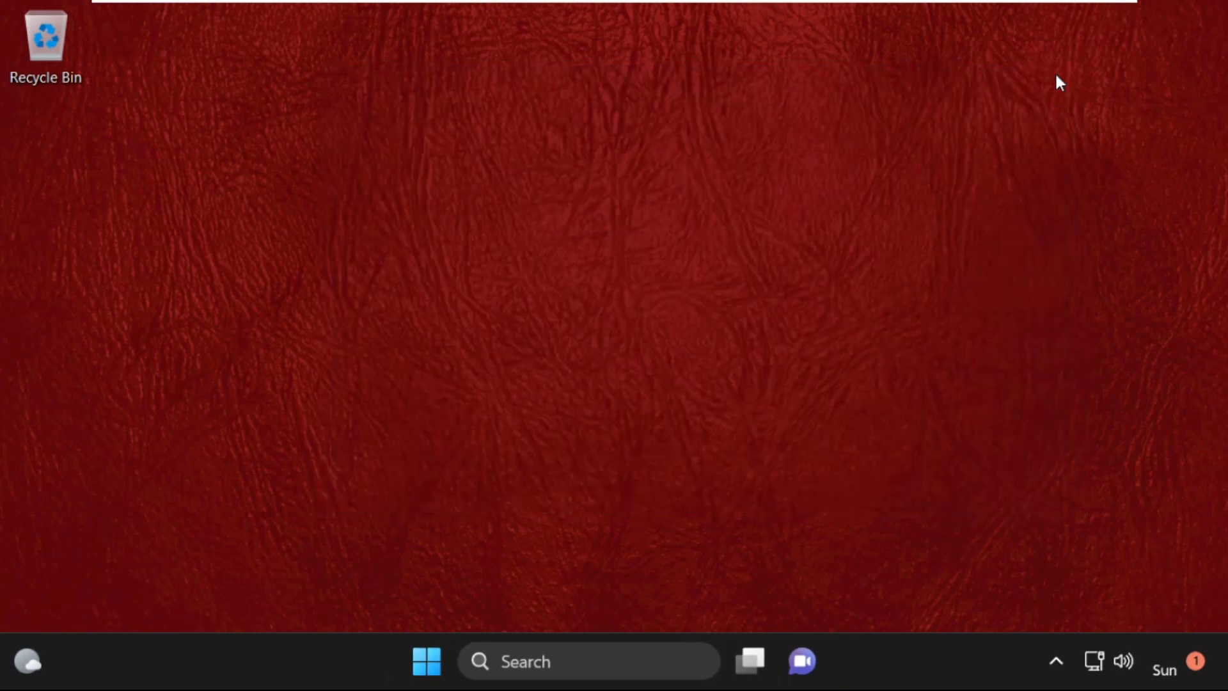